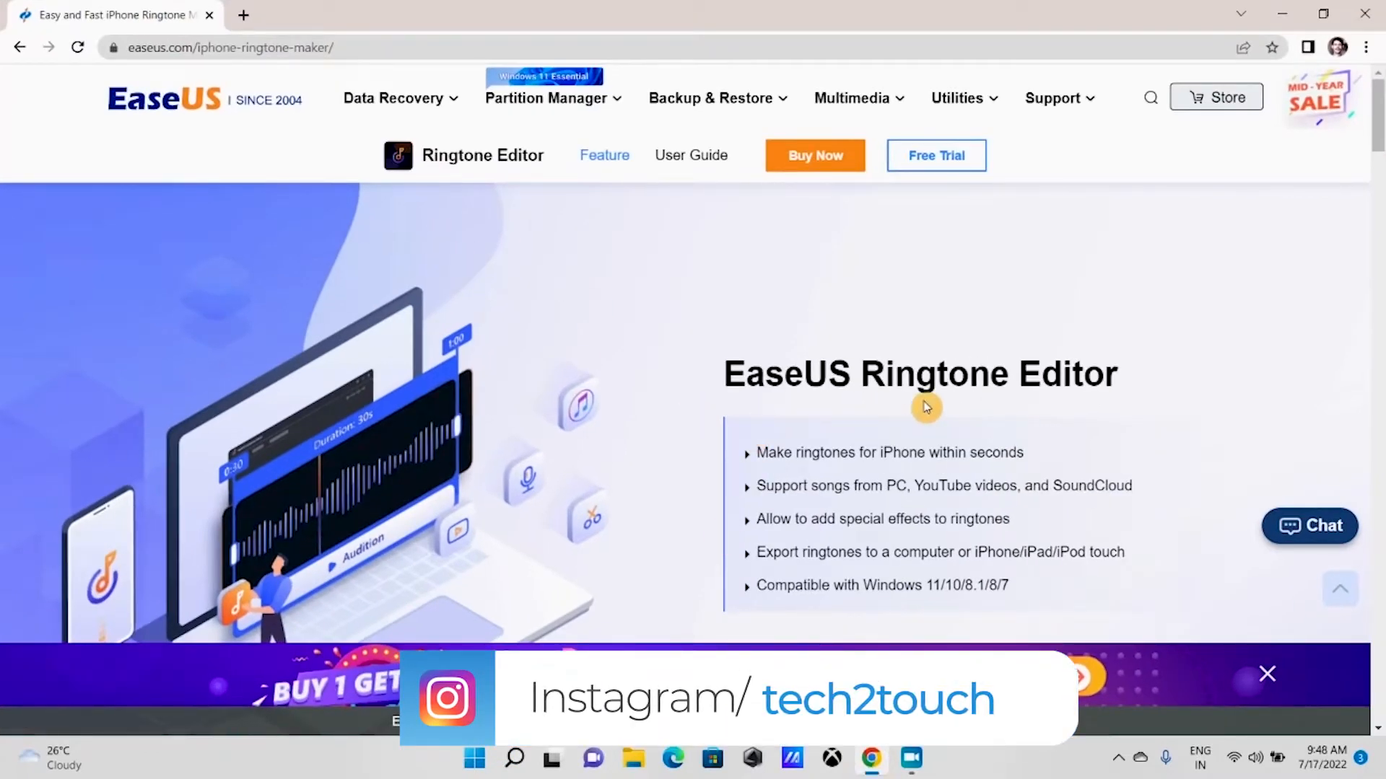
{"action": "mouse_move", "coordinate": [1086, 506]}
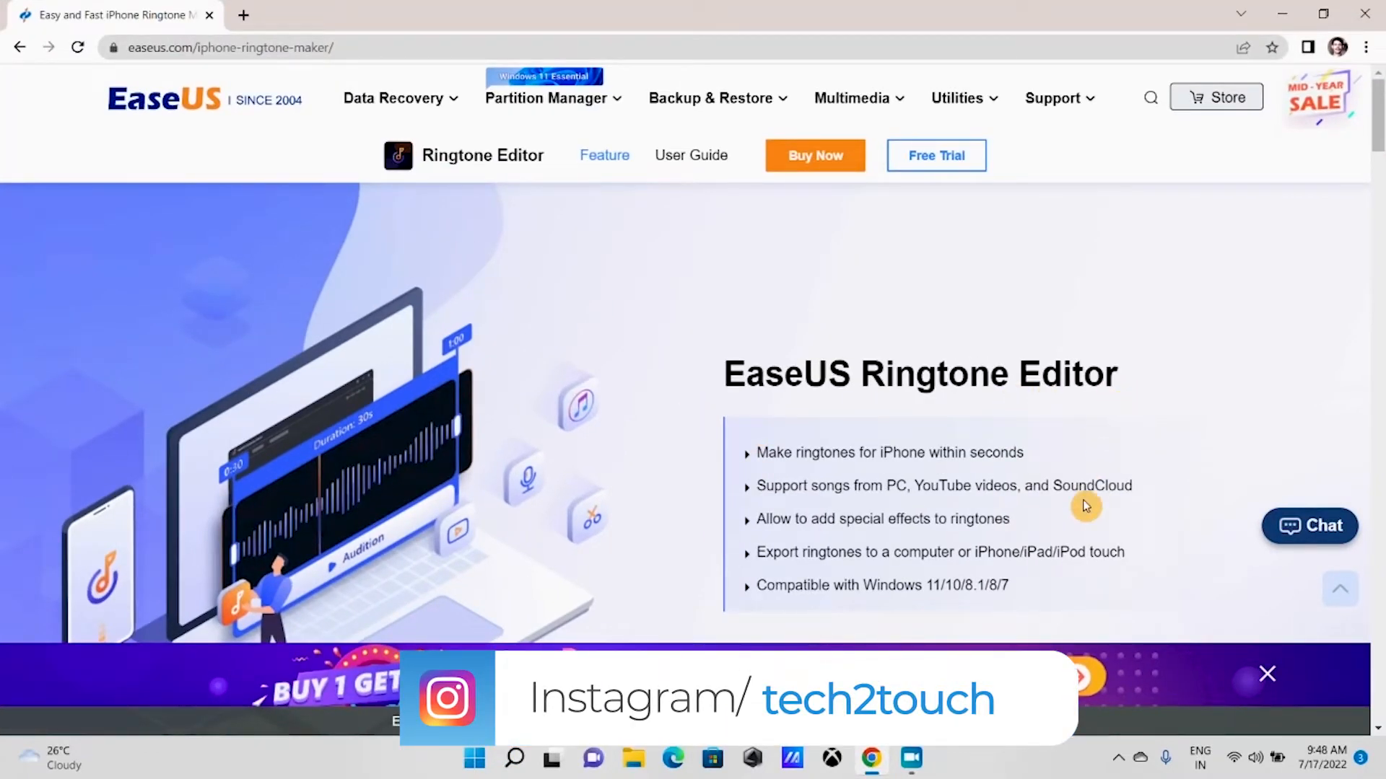
Download the EaseUS Ringtone Editor free trial installer from its product page.
{"action": "scroll", "scroll_direction": "down", "scroll_amount": 3}
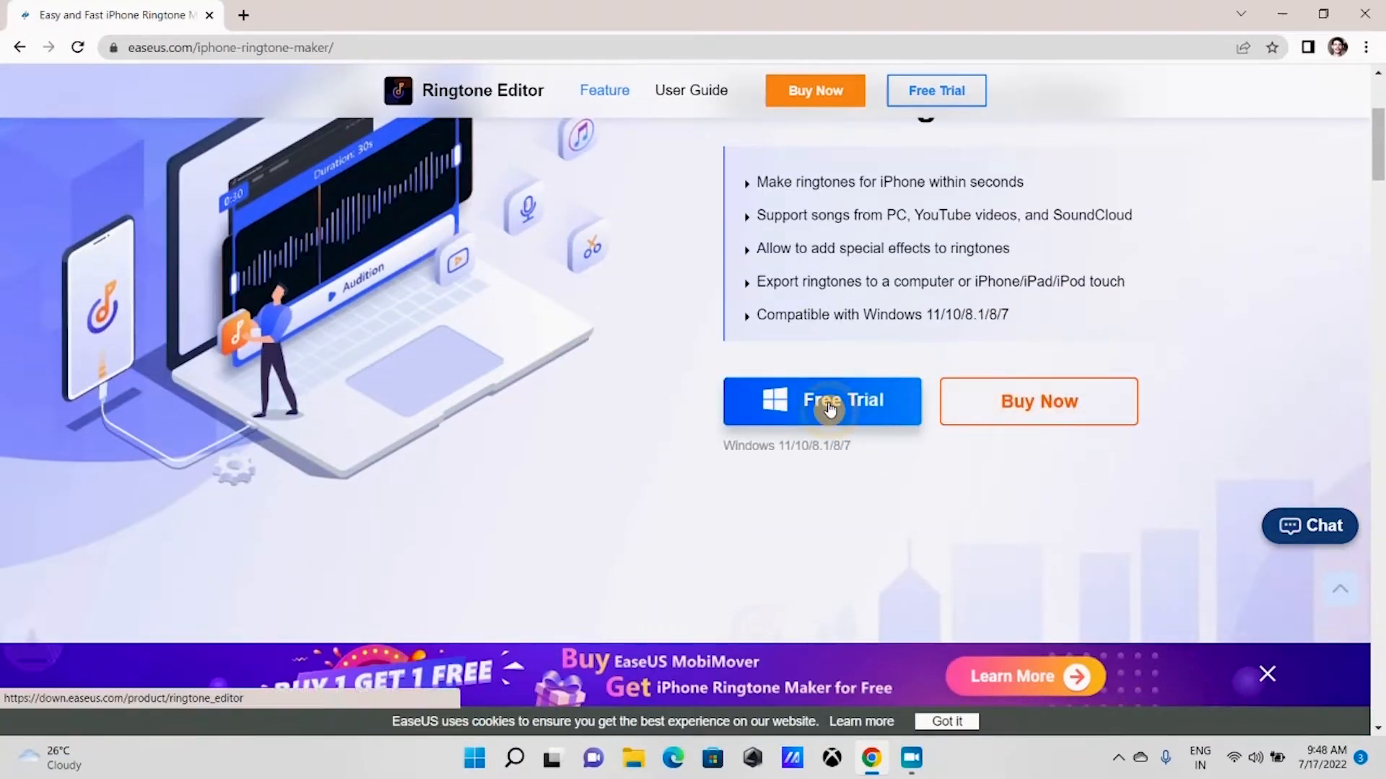
{"action": "left_click", "coordinate": [829, 407]}
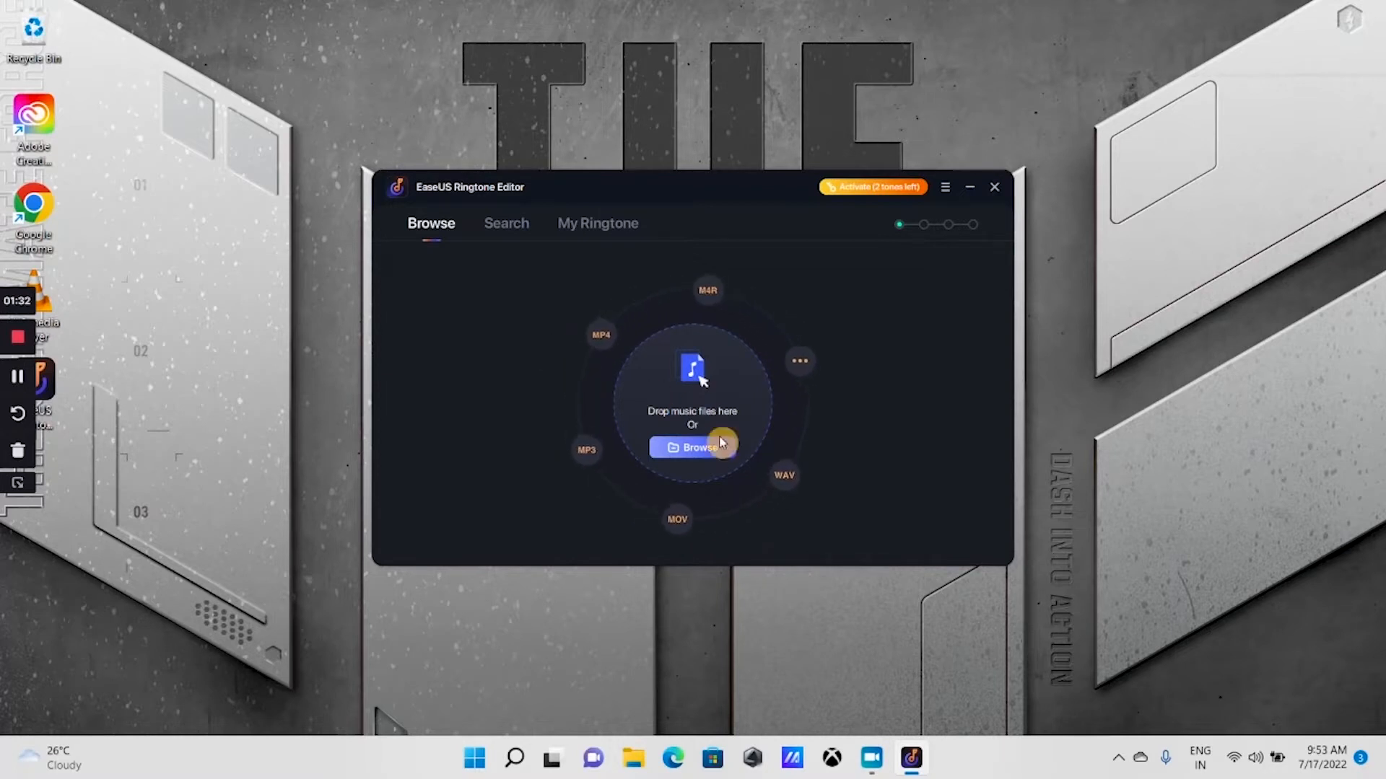
{"action": "left_click", "coordinate": [692, 448]}
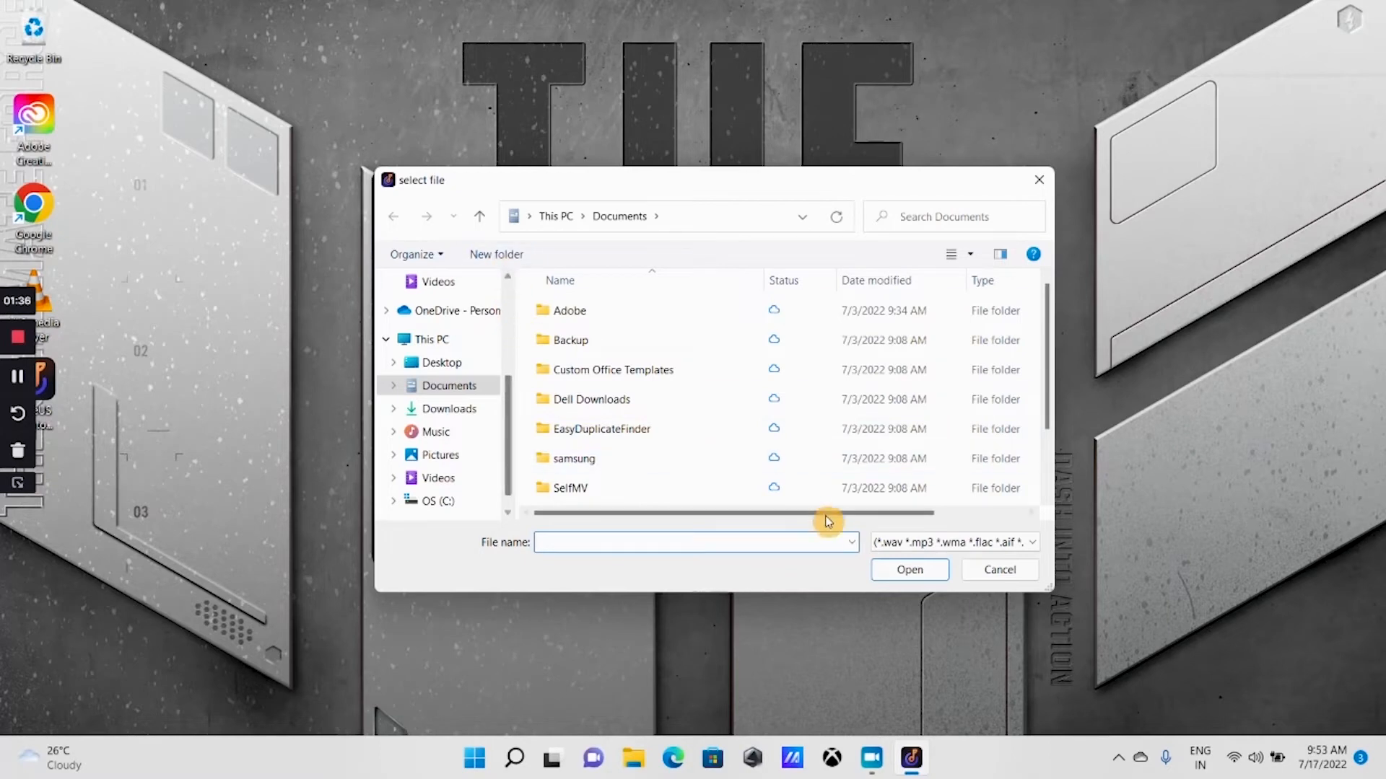
{"action": "left_click", "coordinate": [999, 570]}
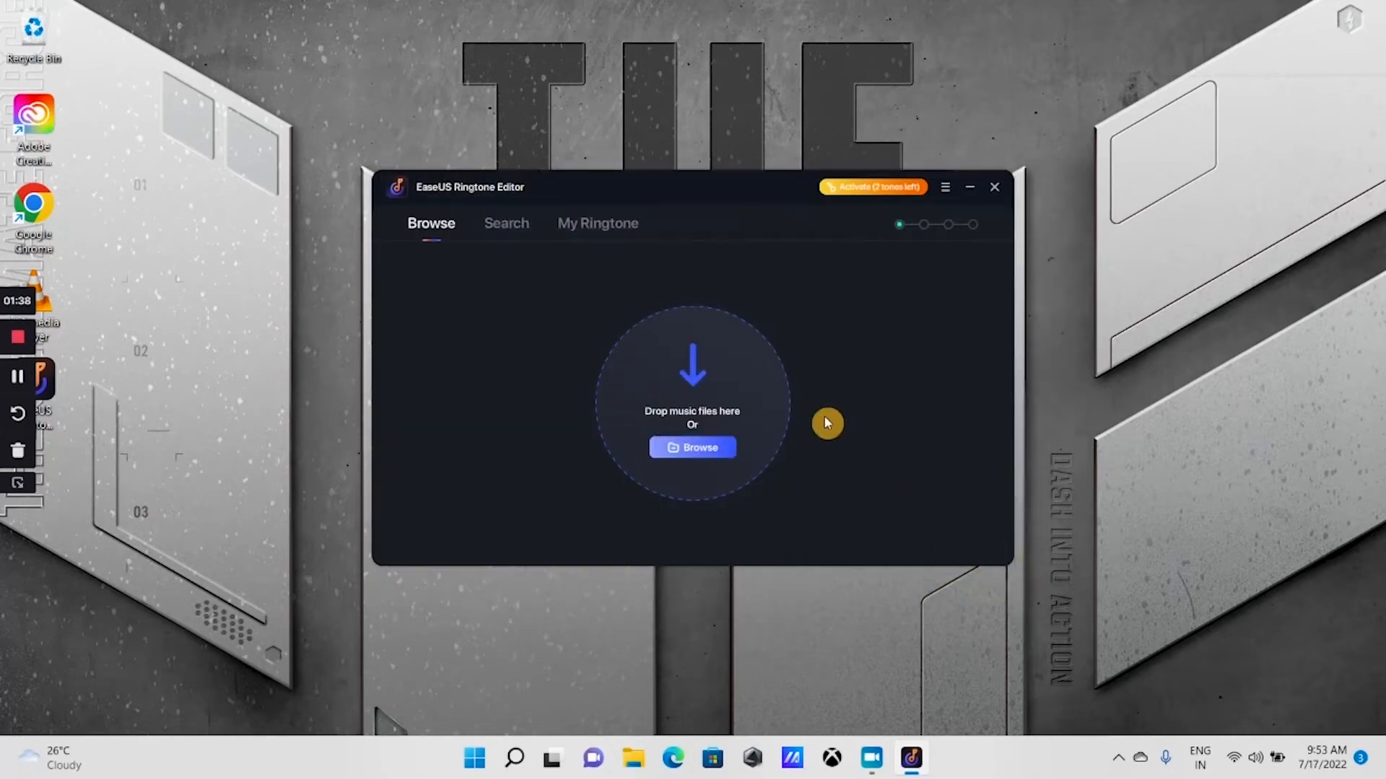
{"action": "mouse_move", "coordinate": [514, 231]}
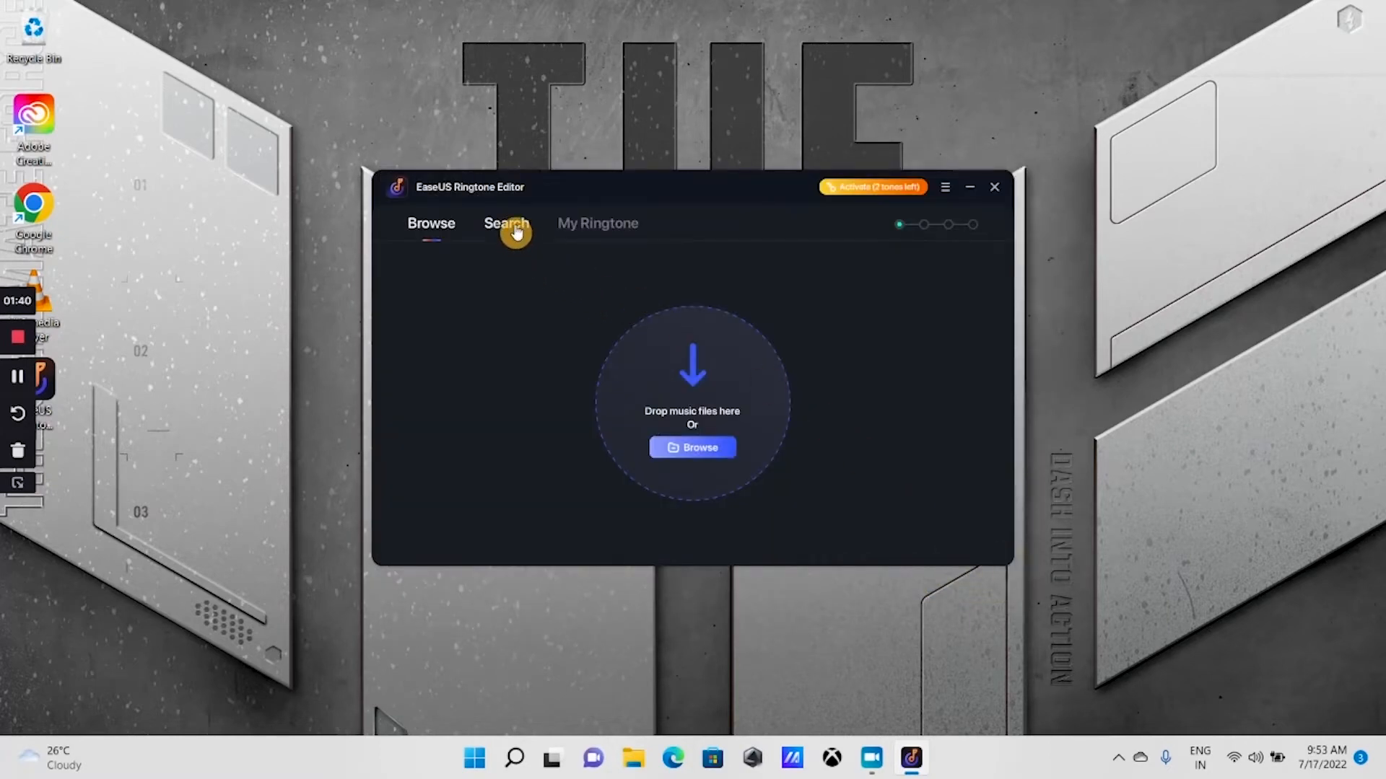
Search online for 'Royalty Free Music' and select the Free Background Music track as source.
{"action": "left_click", "coordinate": [507, 223]}
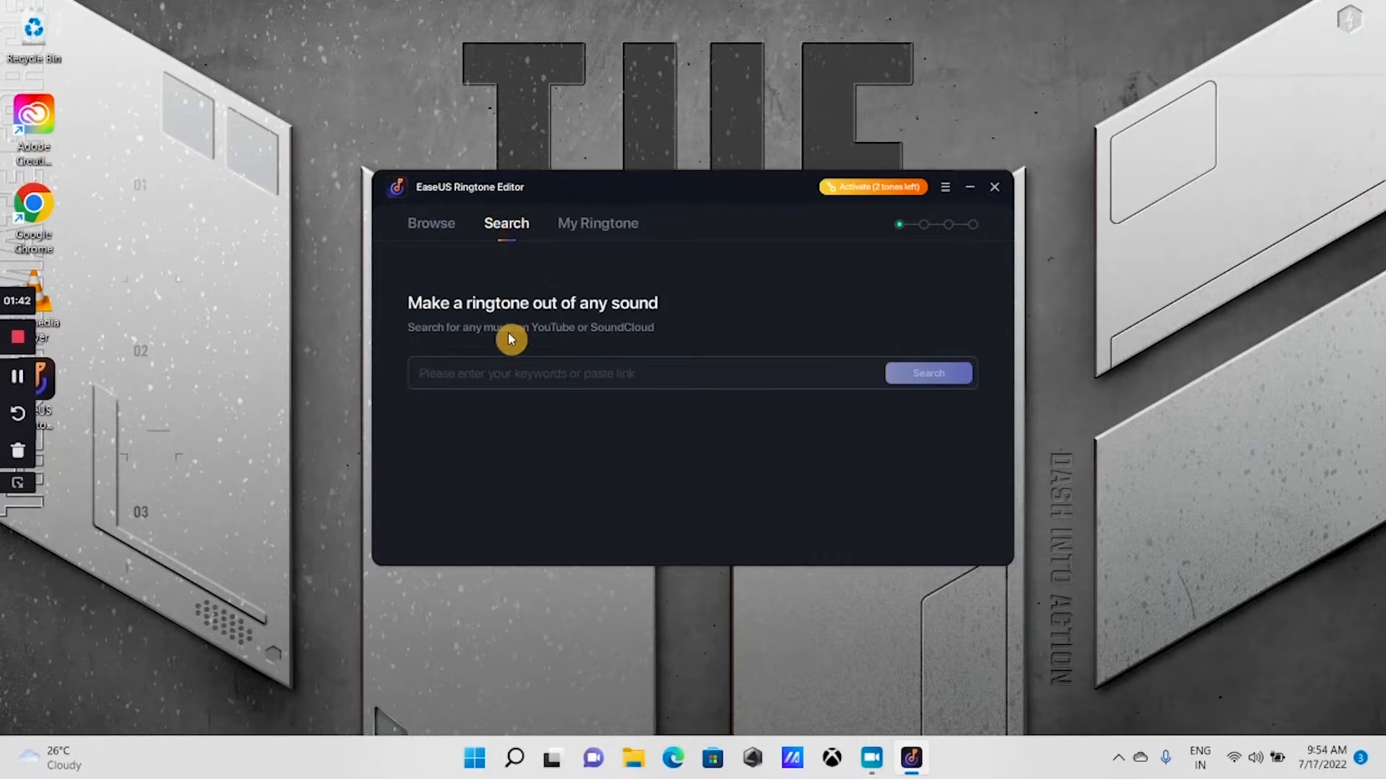
{"action": "type", "text": "Royalty Free Music"}
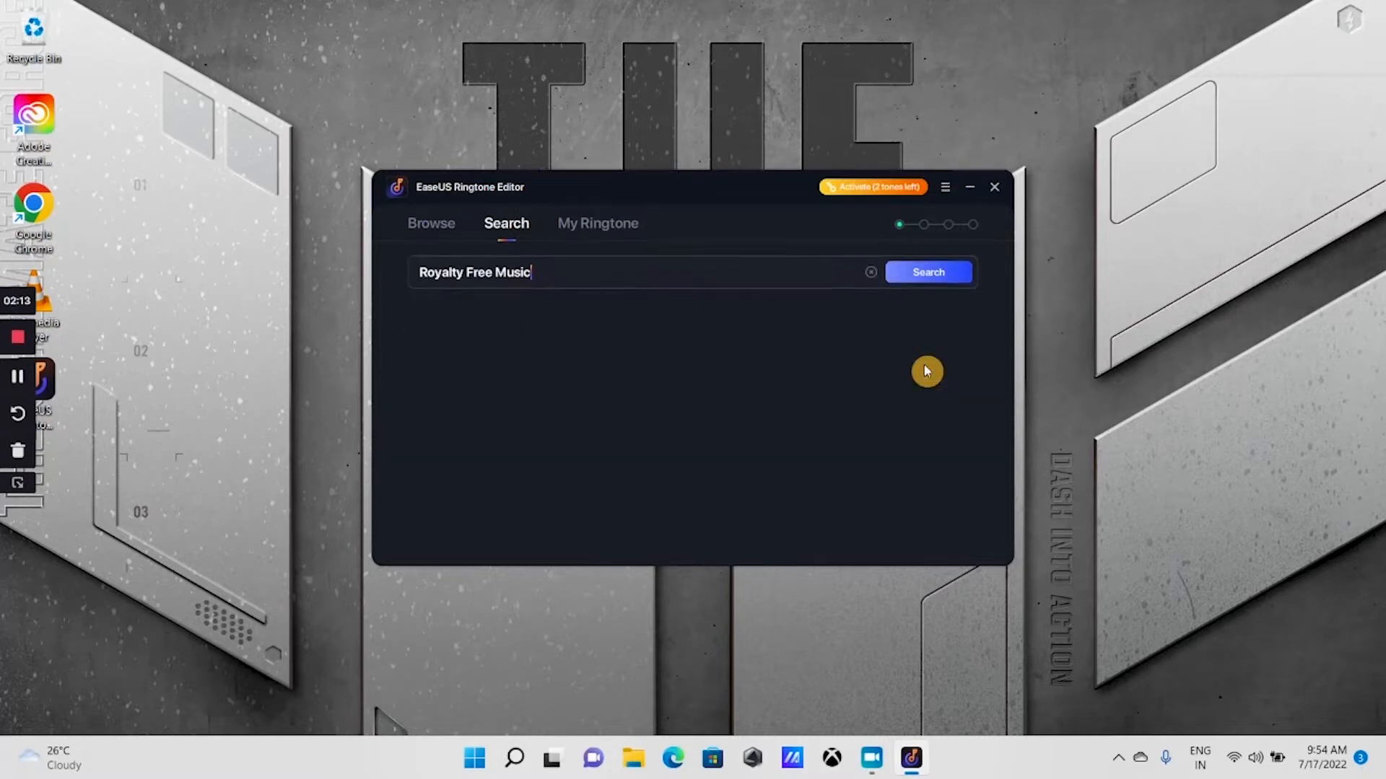
{"action": "left_click", "coordinate": [928, 271]}
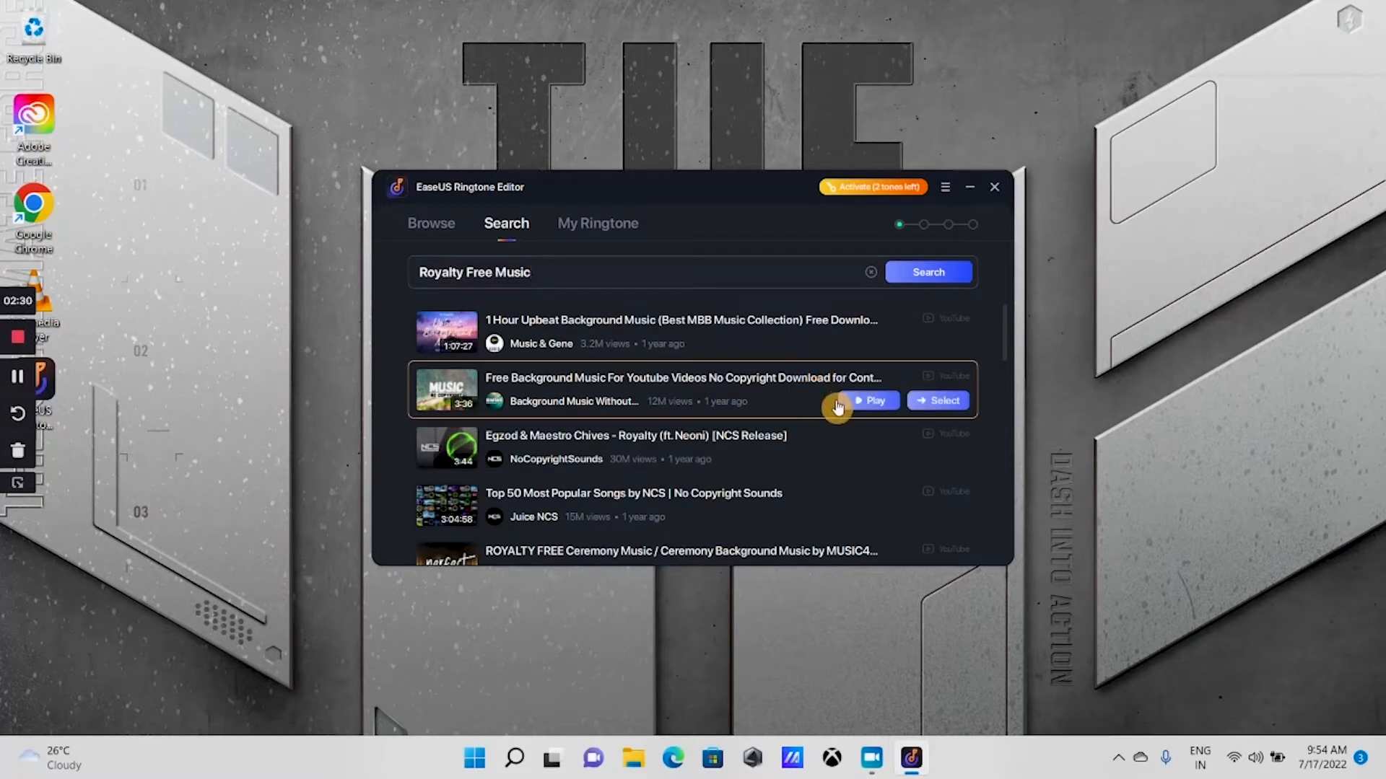
{"action": "left_click", "coordinate": [939, 401]}
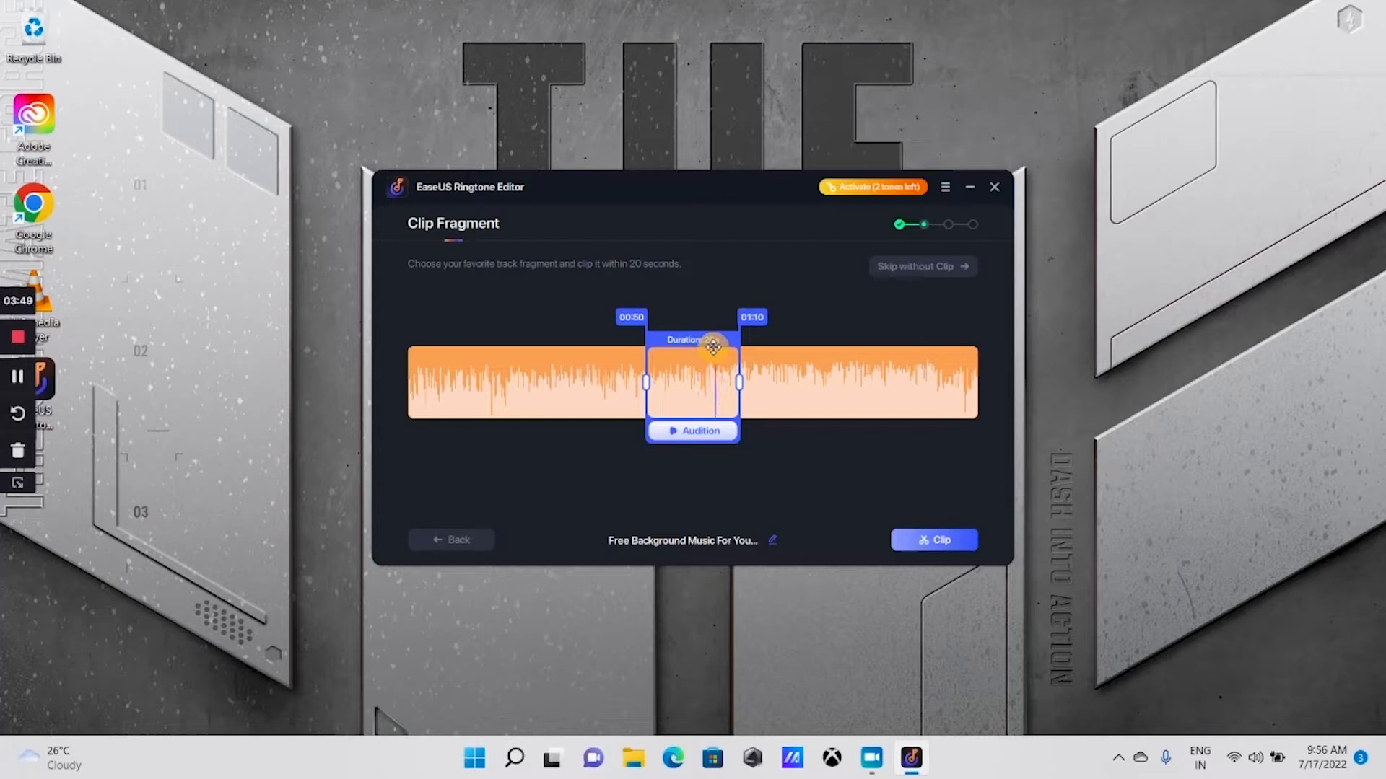
Adjust the clip window on the waveform to a 19-second fragment from 00:48 to 01:08.
{"action": "left_click_drag", "start_coordinate": [712, 345], "coordinate": [671, 354]}
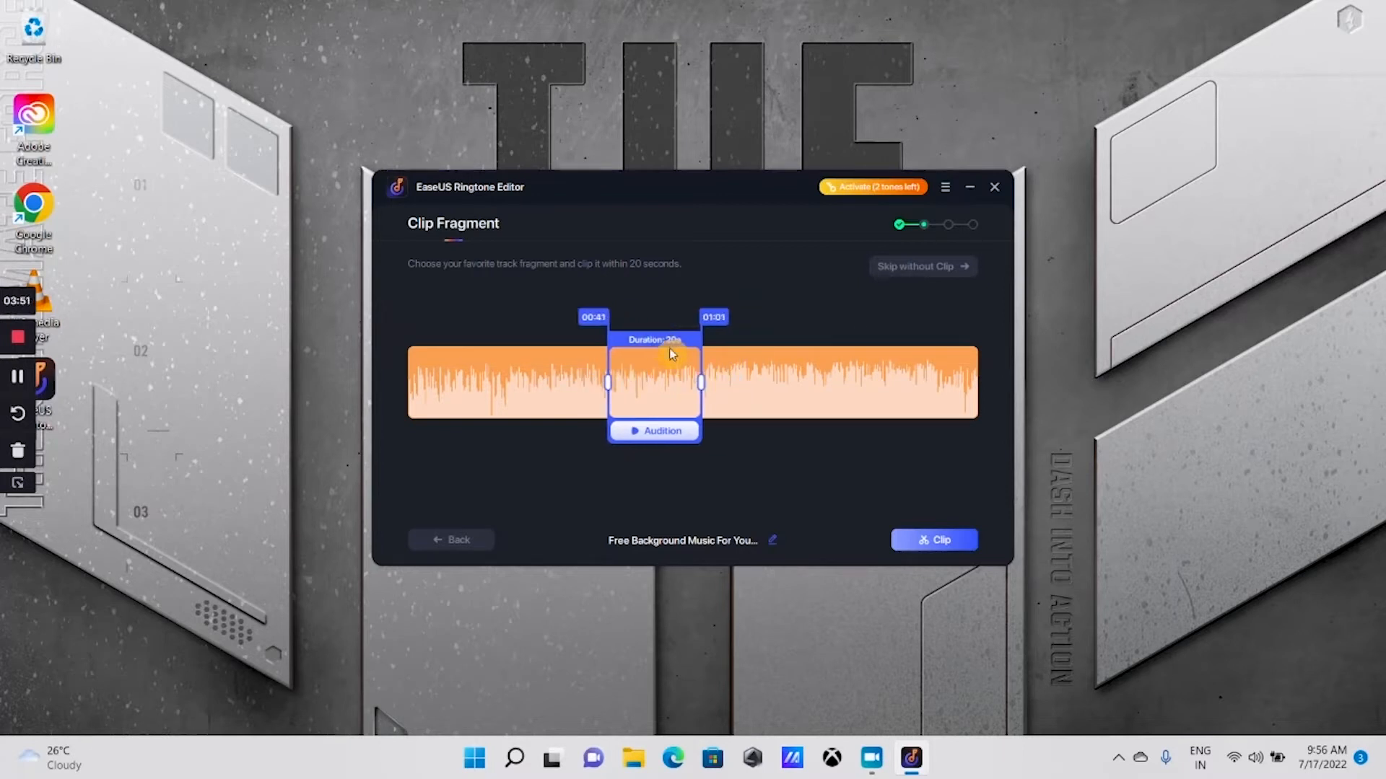
{"action": "left_click_drag", "start_coordinate": [654, 381], "coordinate": [684, 381]}
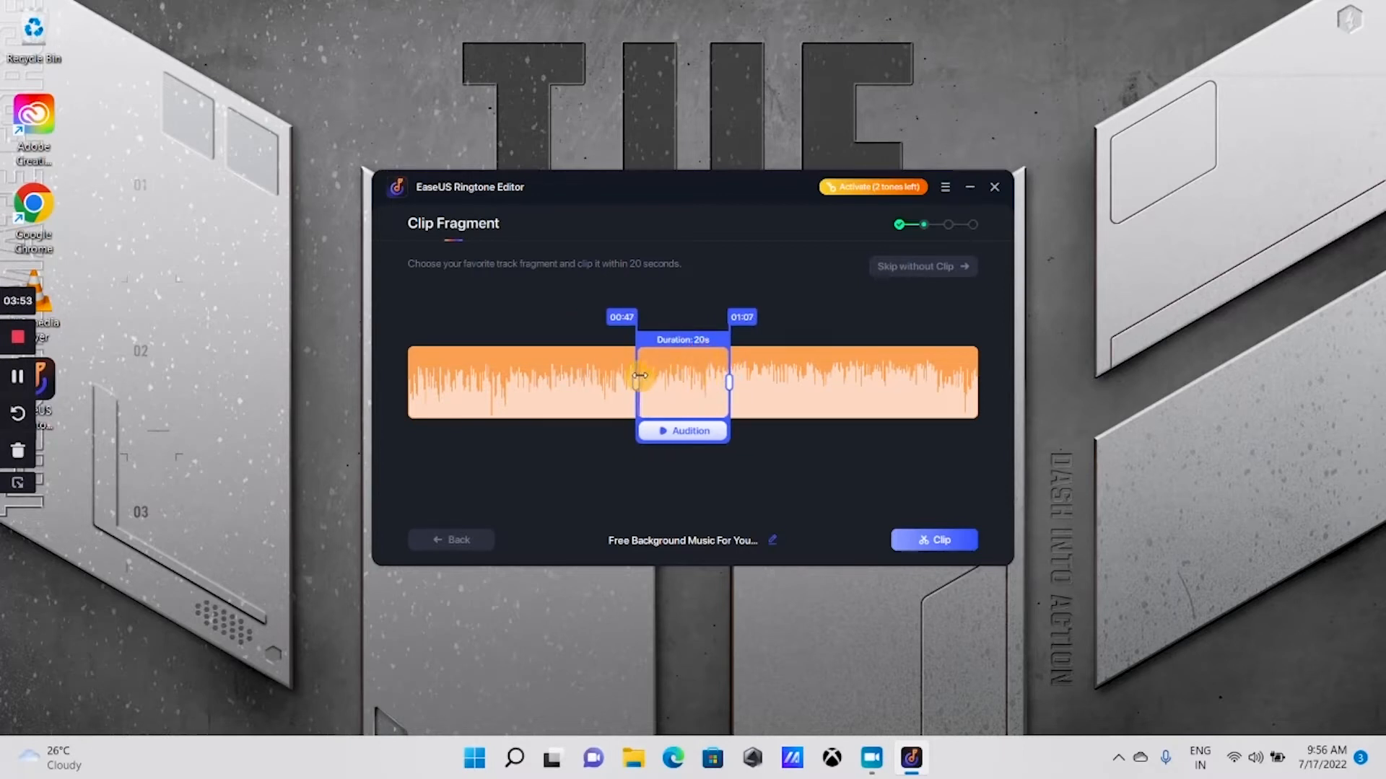
{"action": "left_click_drag", "start_coordinate": [640, 377], "coordinate": [612, 376]}
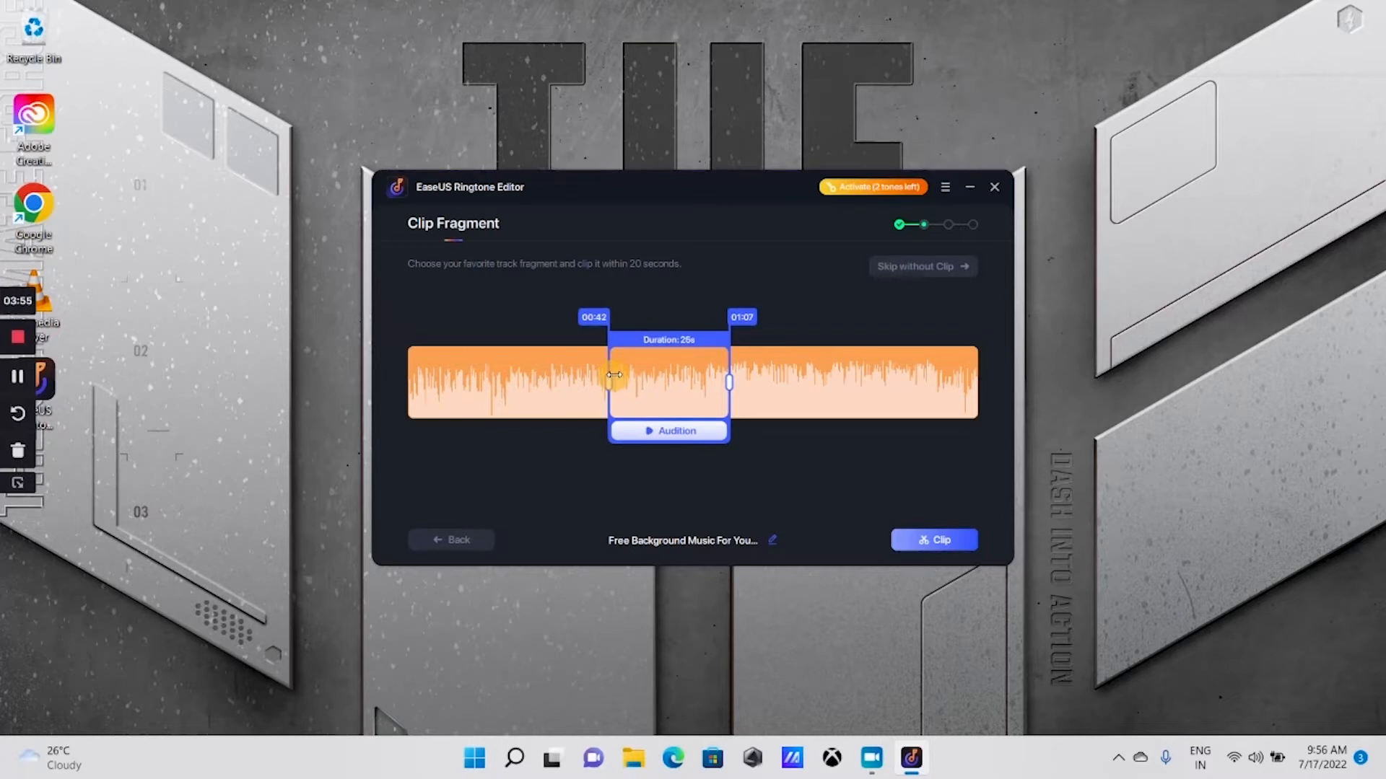
{"action": "left_click_drag", "start_coordinate": [612, 376], "coordinate": [640, 381]}
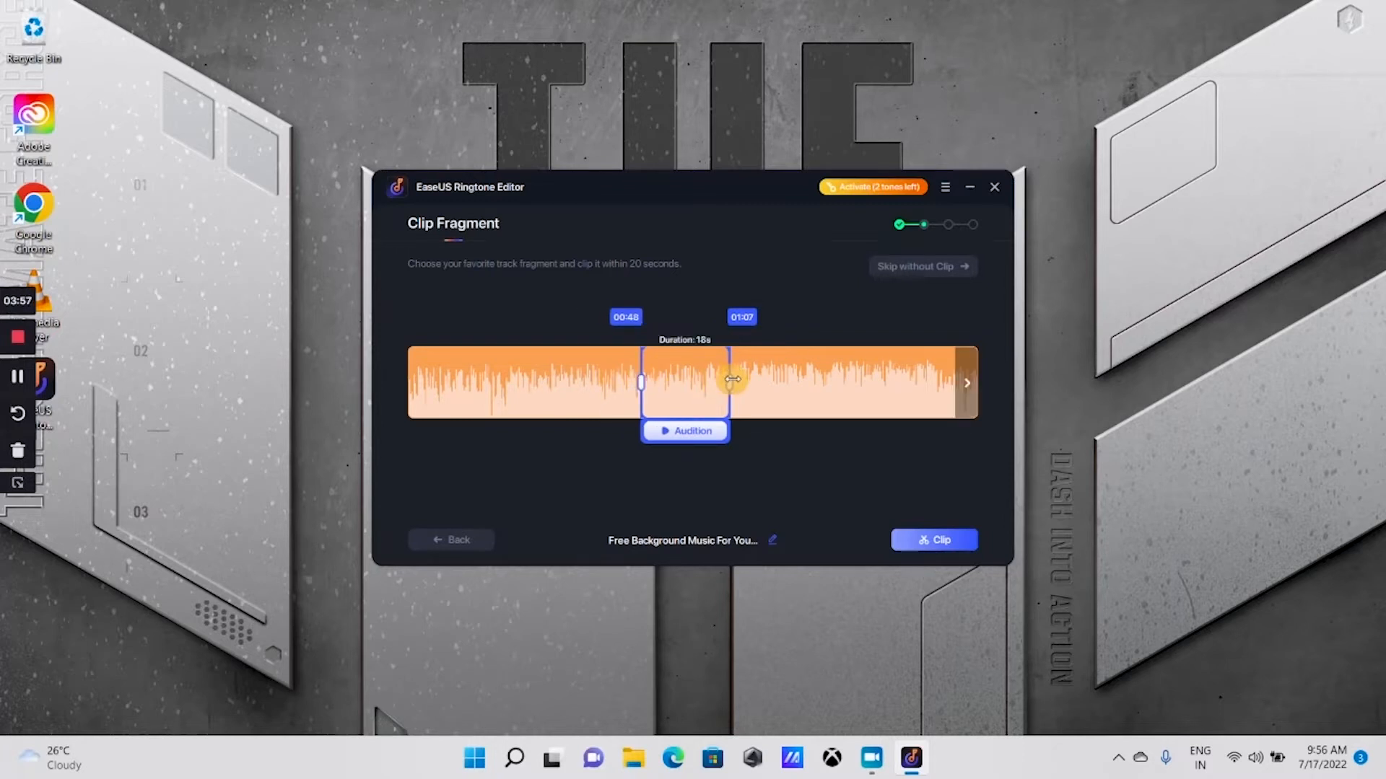
{"action": "left_click_drag", "start_coordinate": [729, 379], "coordinate": [742, 379]}
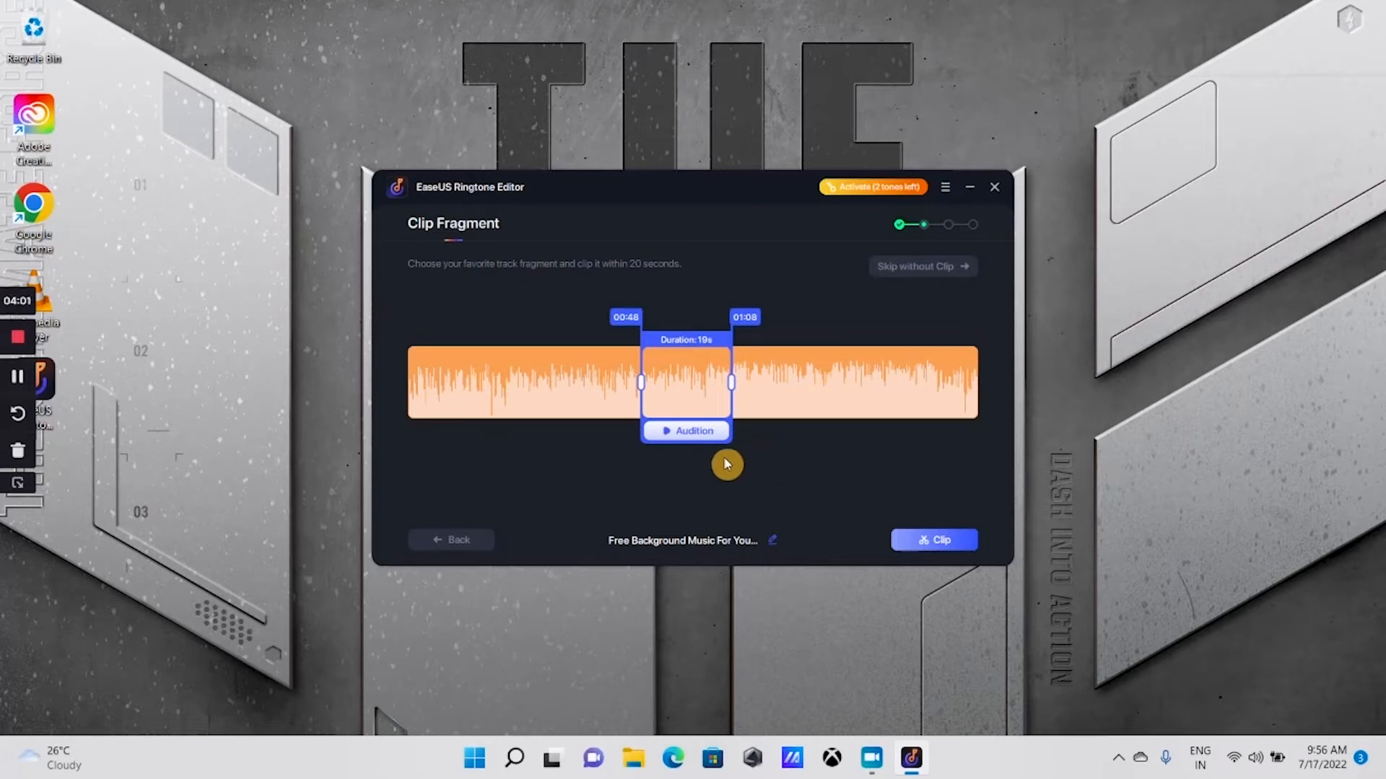
{"action": "left_click", "coordinate": [687, 430]}
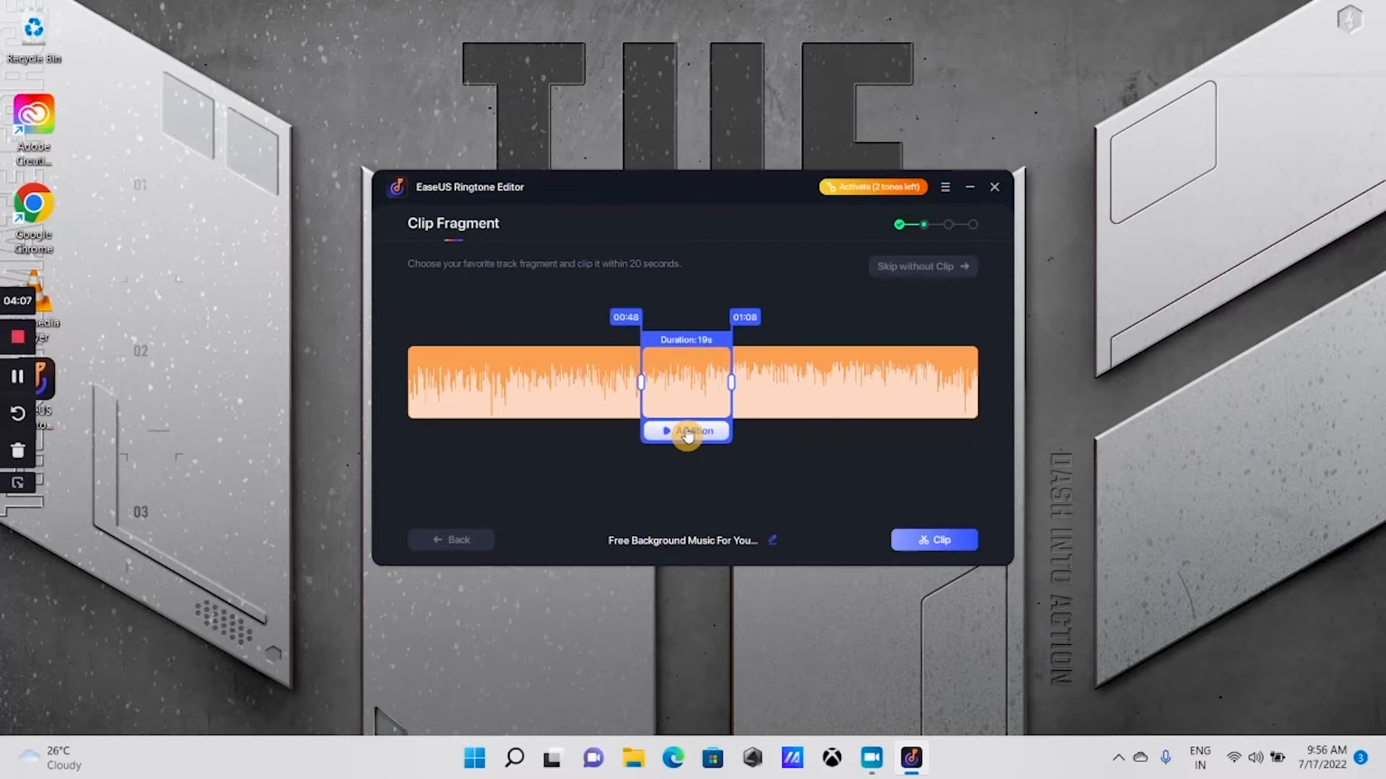
Audition the fragment and rename the ringtone to 'My custom Ringtone'.
{"action": "left_click", "coordinate": [772, 539]}
{"action": "type", "text": "My custom Ringtone"}
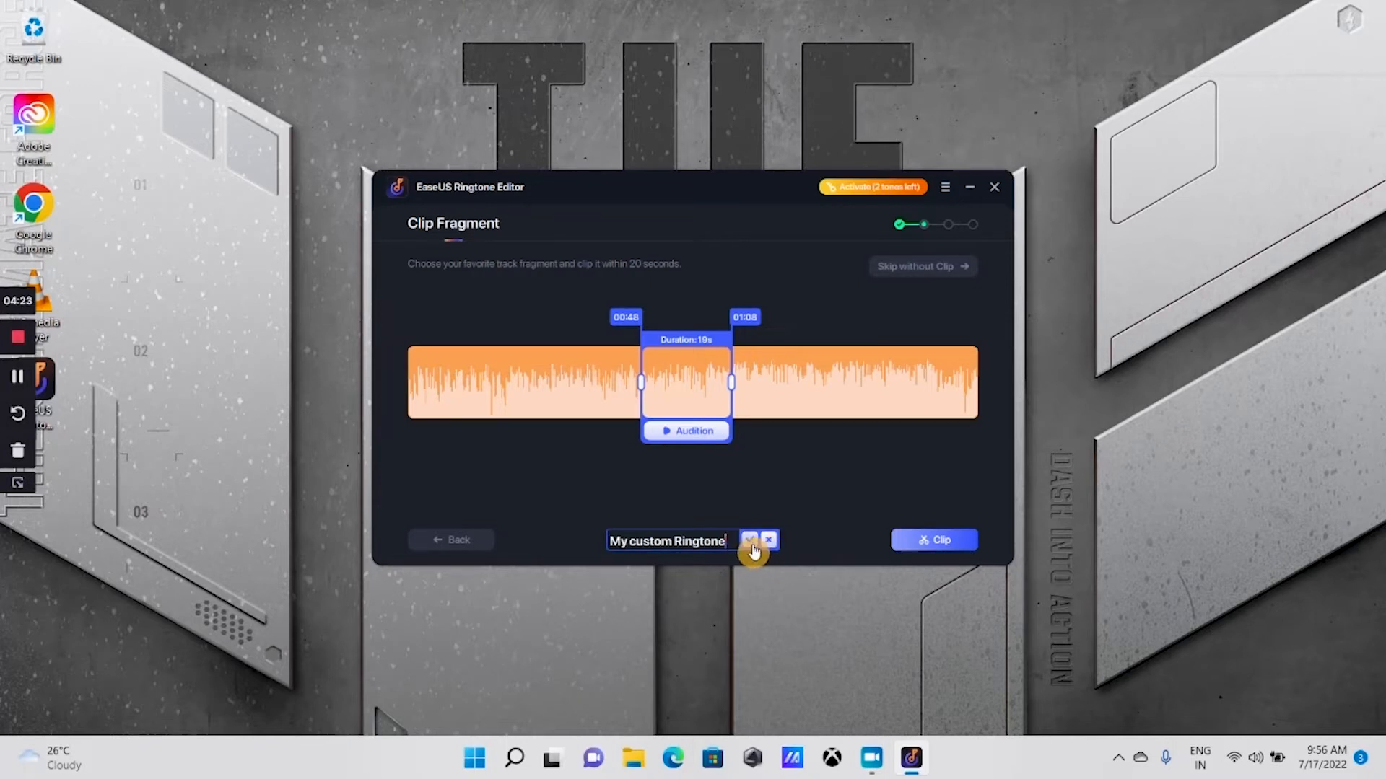
{"action": "left_click", "coordinate": [749, 540]}
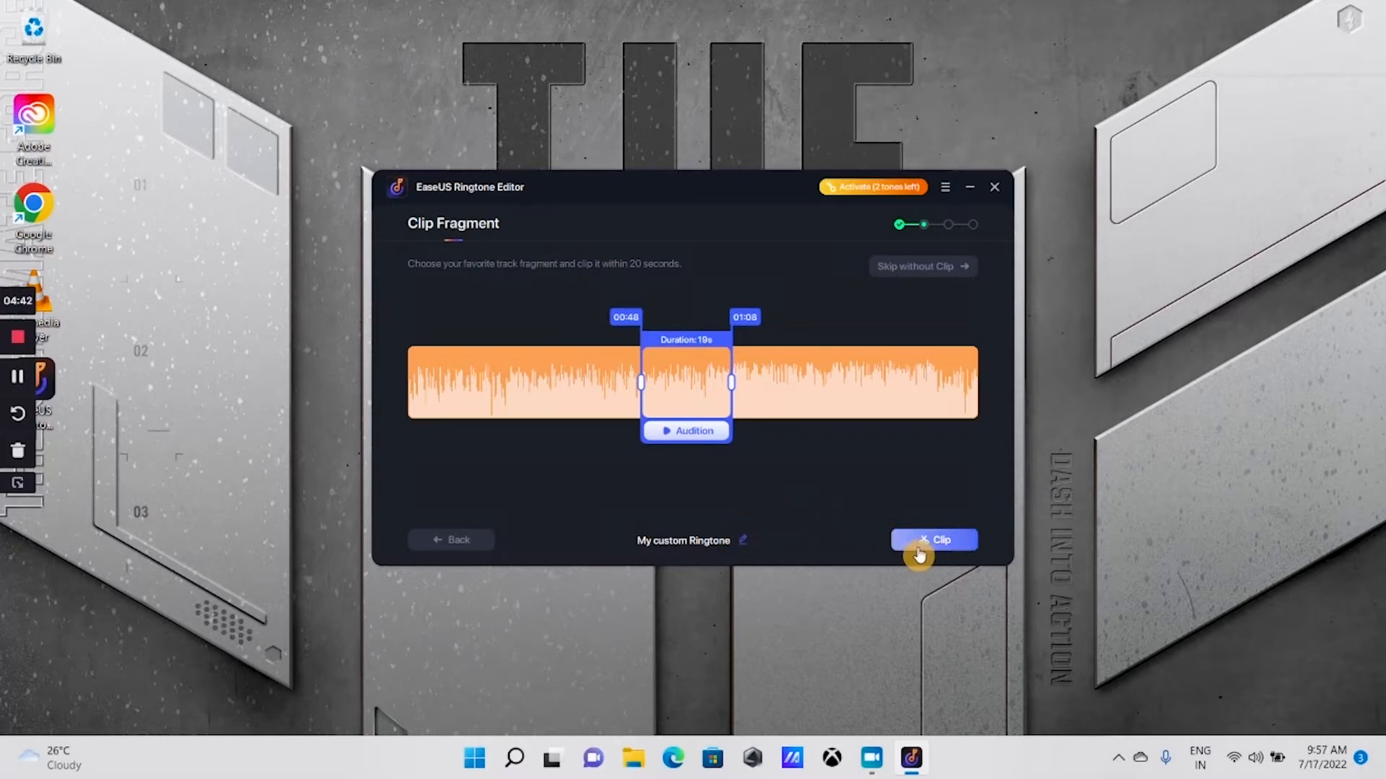
Clip the chosen fragment and dismiss the gesture tips.
{"action": "left_click", "coordinate": [933, 540]}
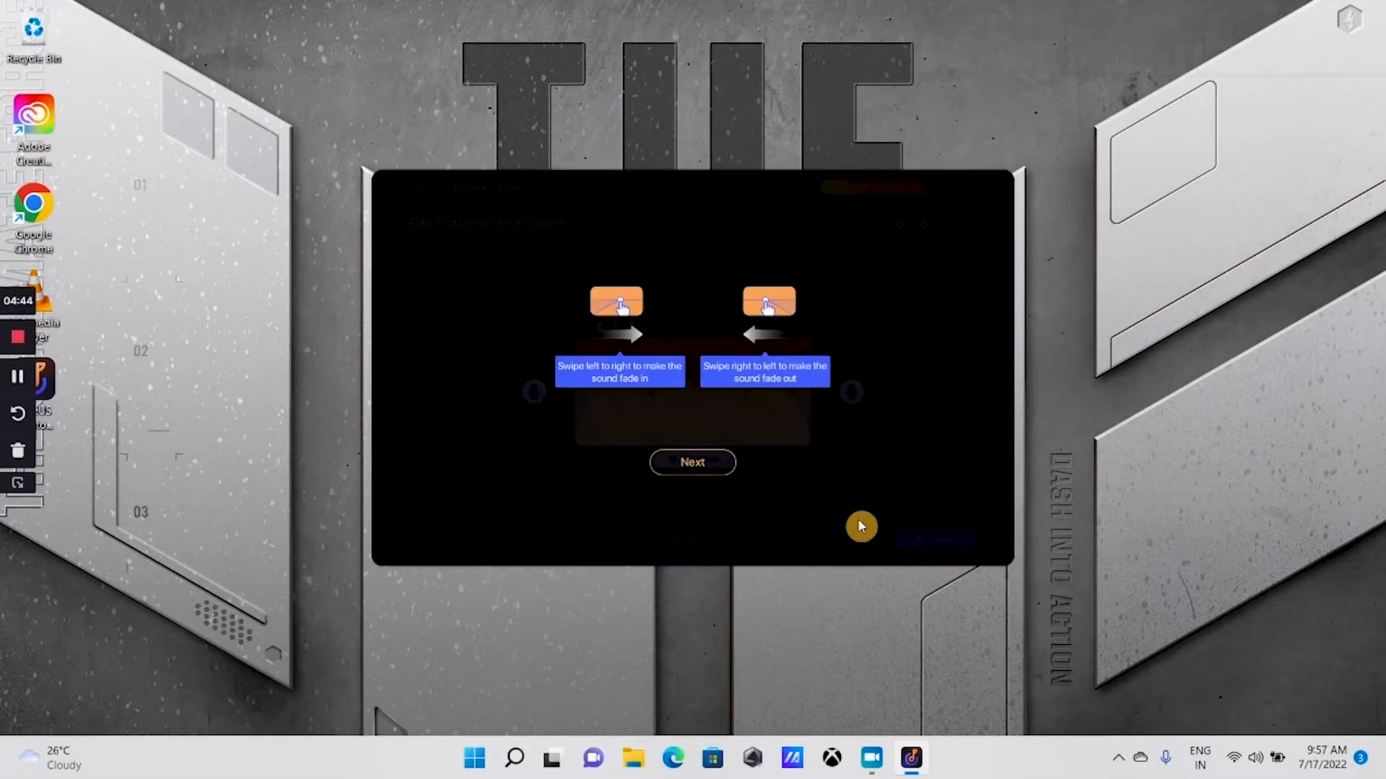
{"action": "left_click", "coordinate": [693, 462]}
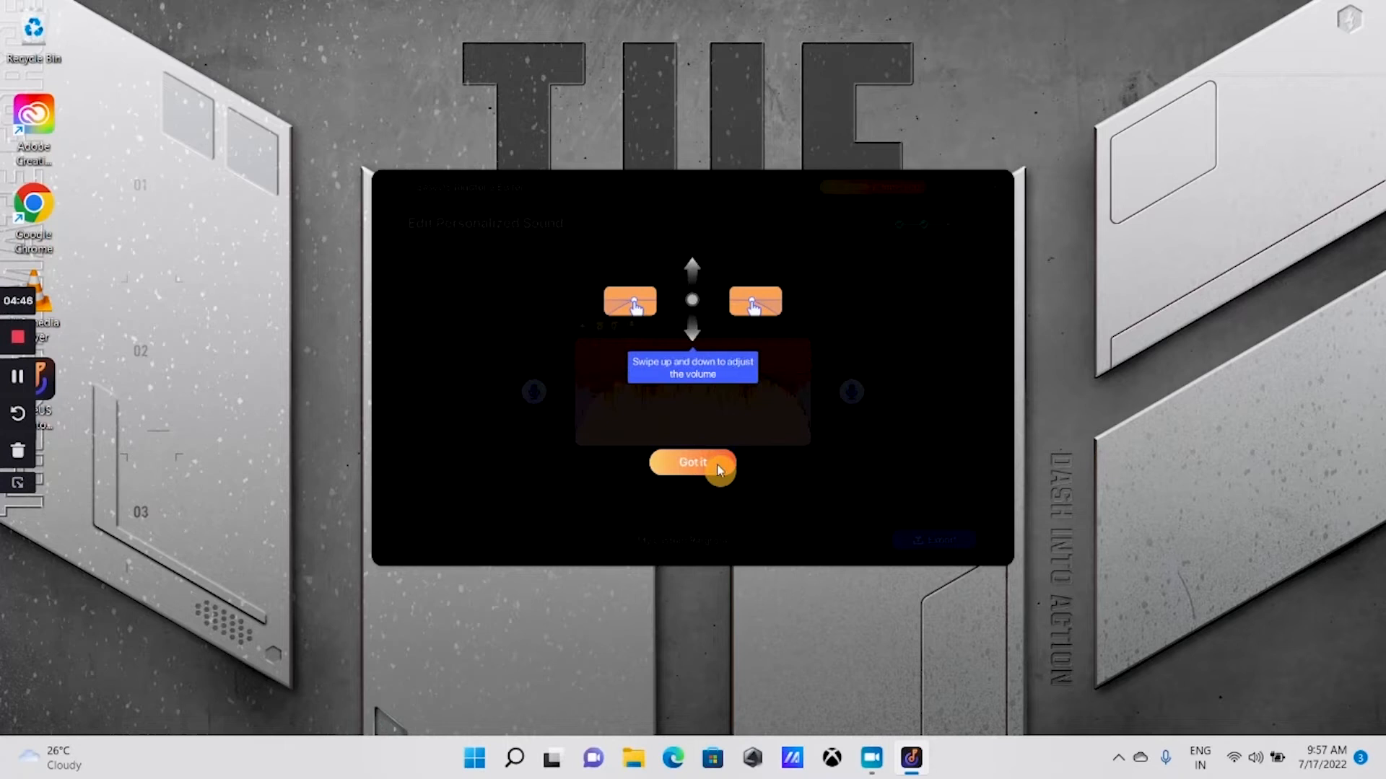
{"action": "left_click", "coordinate": [693, 462]}
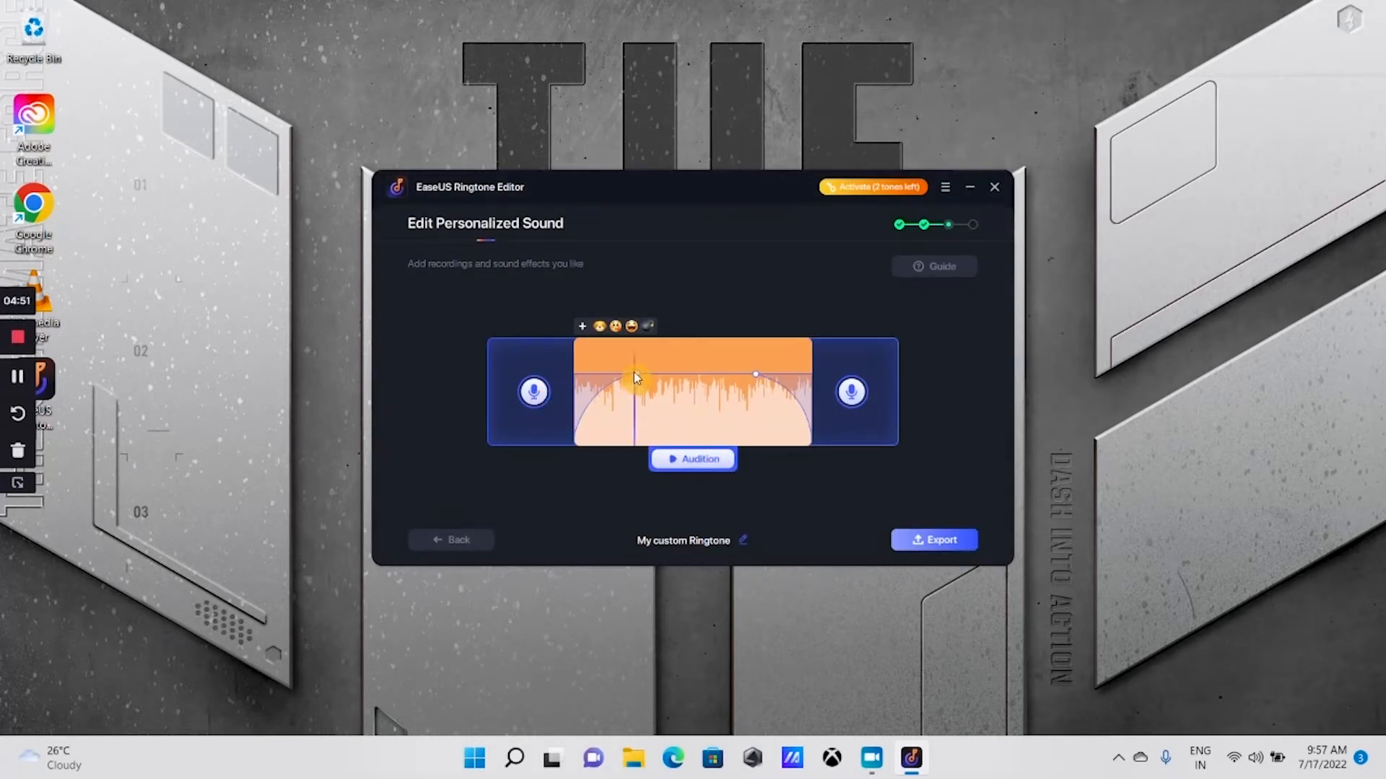
Add the Dog sound effect to the ringtone and proceed to export.
{"action": "left_click", "coordinate": [581, 327]}
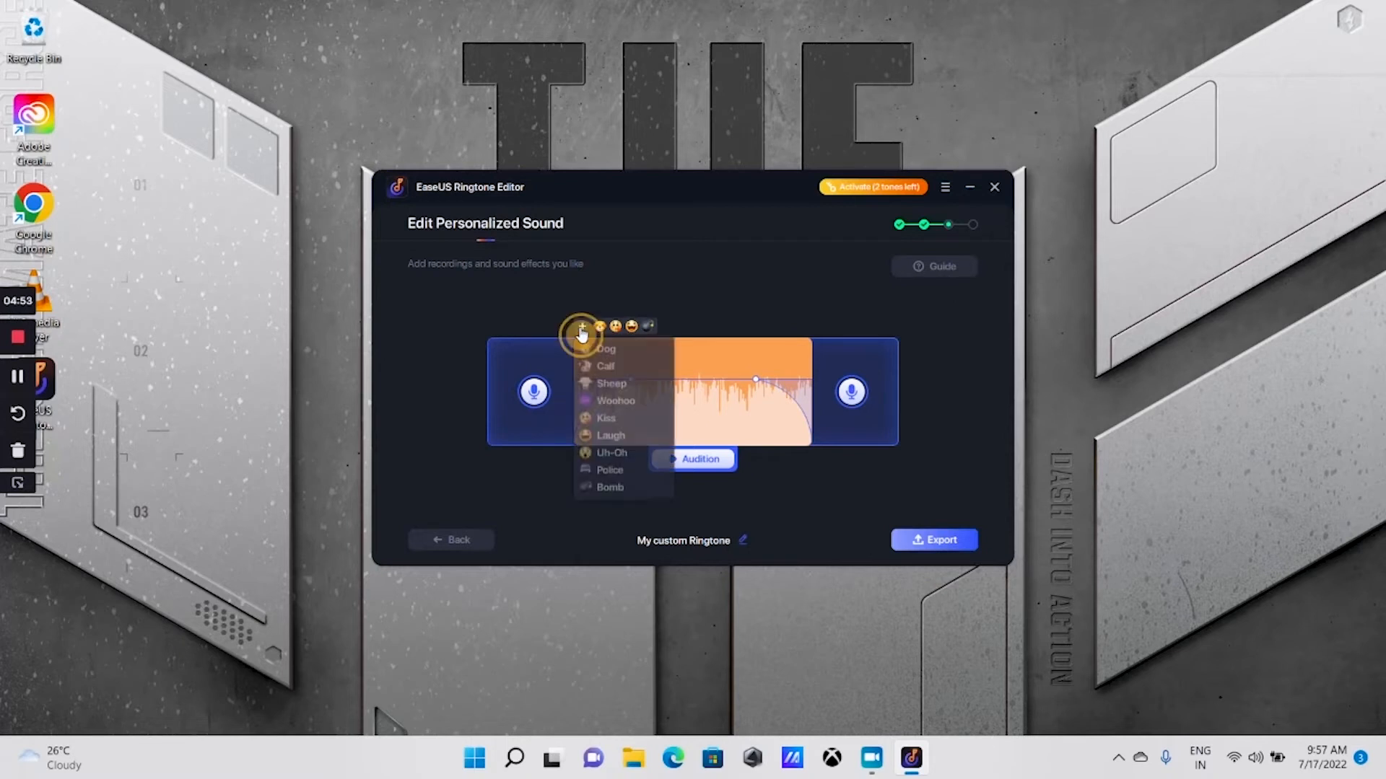
{"action": "left_click", "coordinate": [606, 349]}
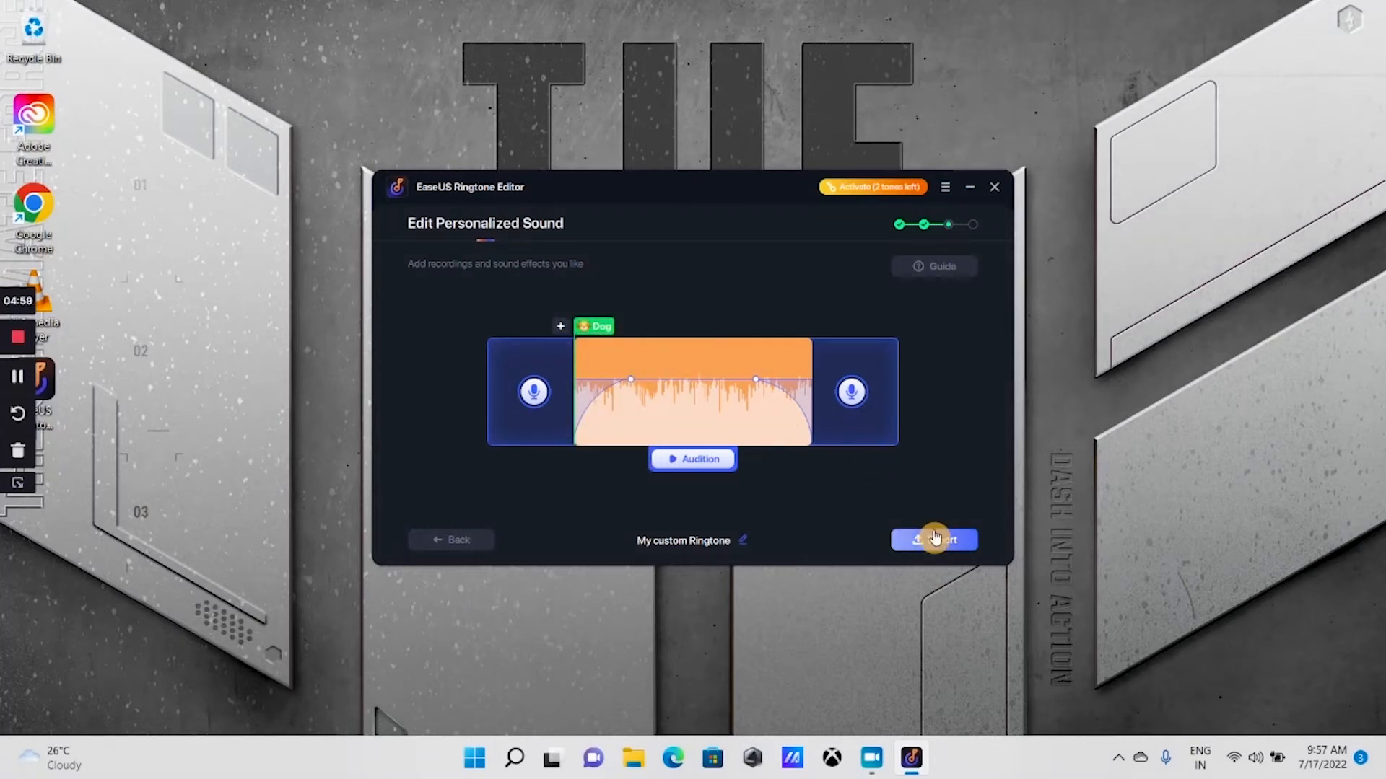
{"action": "left_click", "coordinate": [934, 540]}
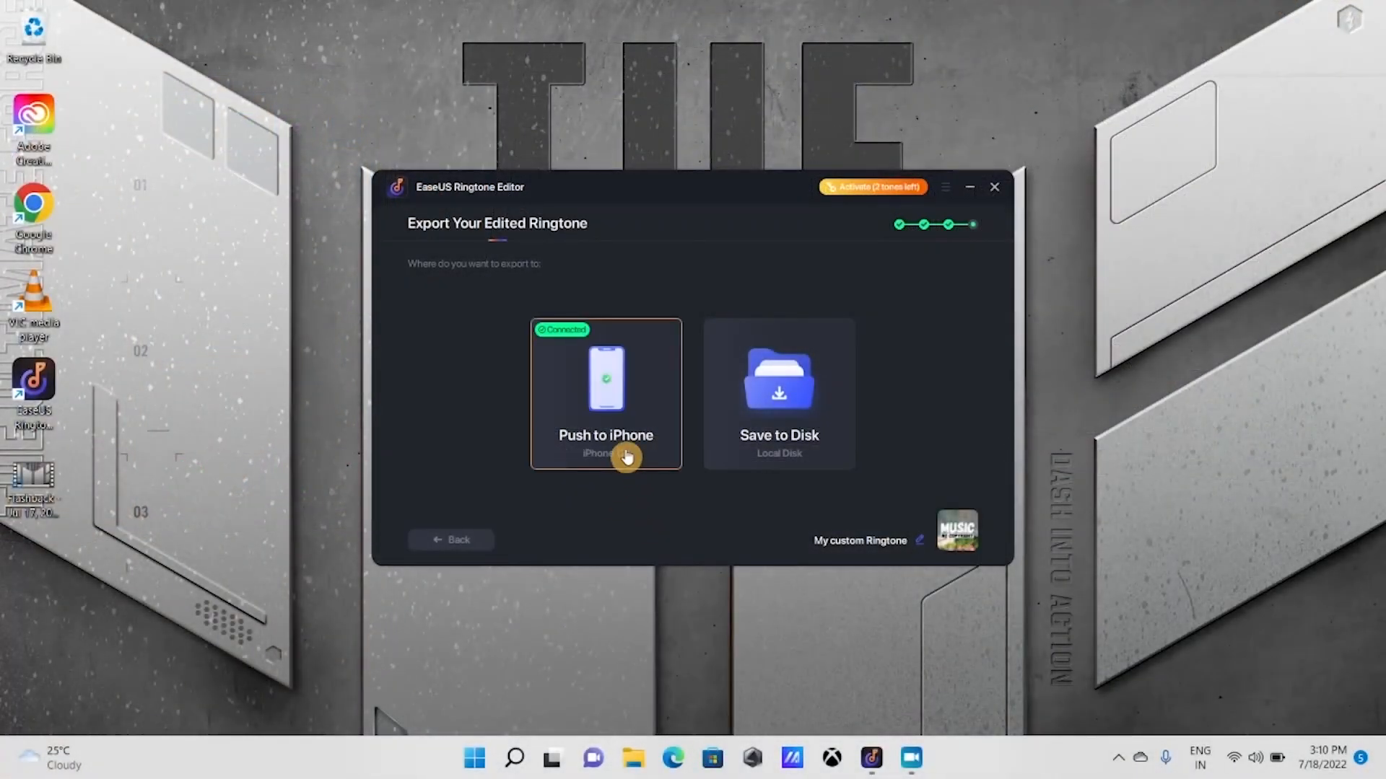
Push 'My custom Ringtone' to the connected iPhone.
{"action": "left_click", "coordinate": [607, 393]}
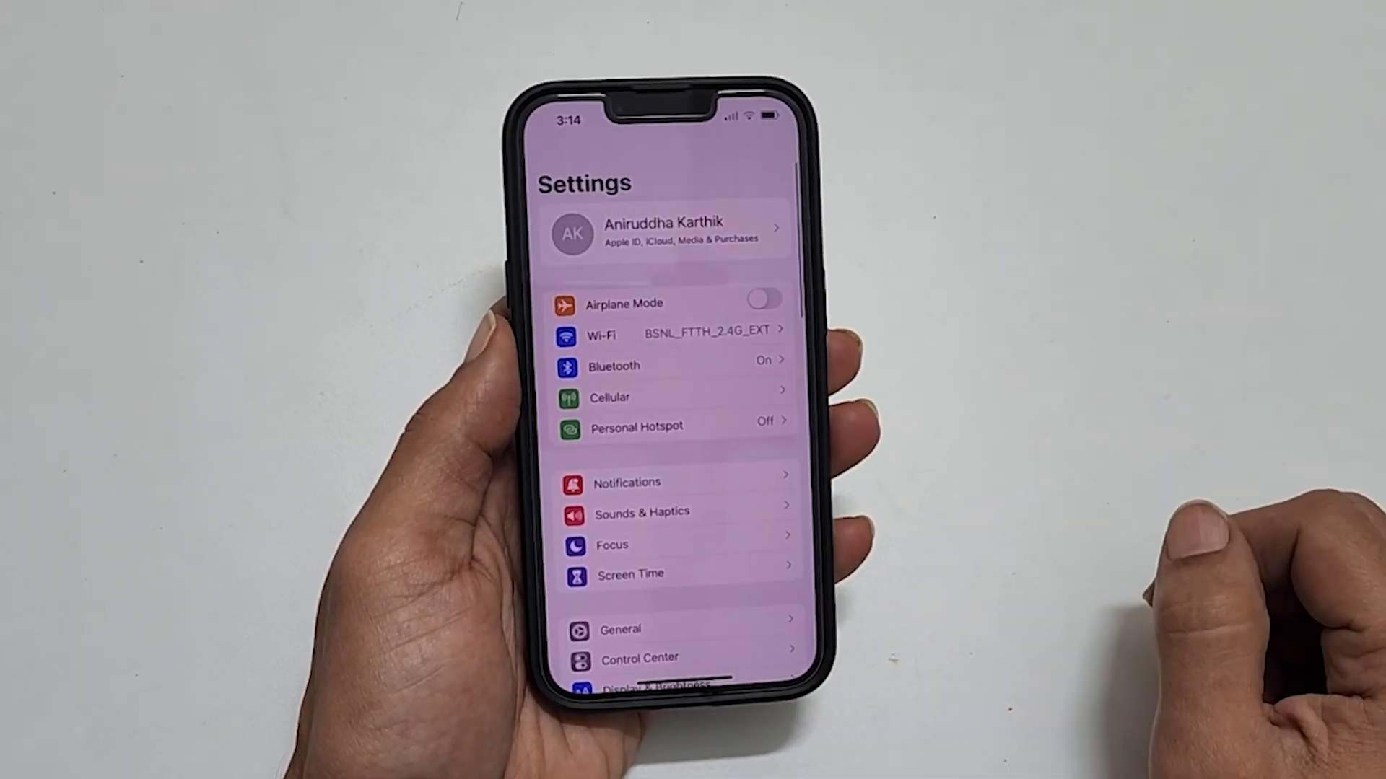
In iOS Settings, go to Sounds & Haptics and open the Ringtone list showing My custom Ringtone.
{"action": "left_click", "coordinate": [641, 511]}
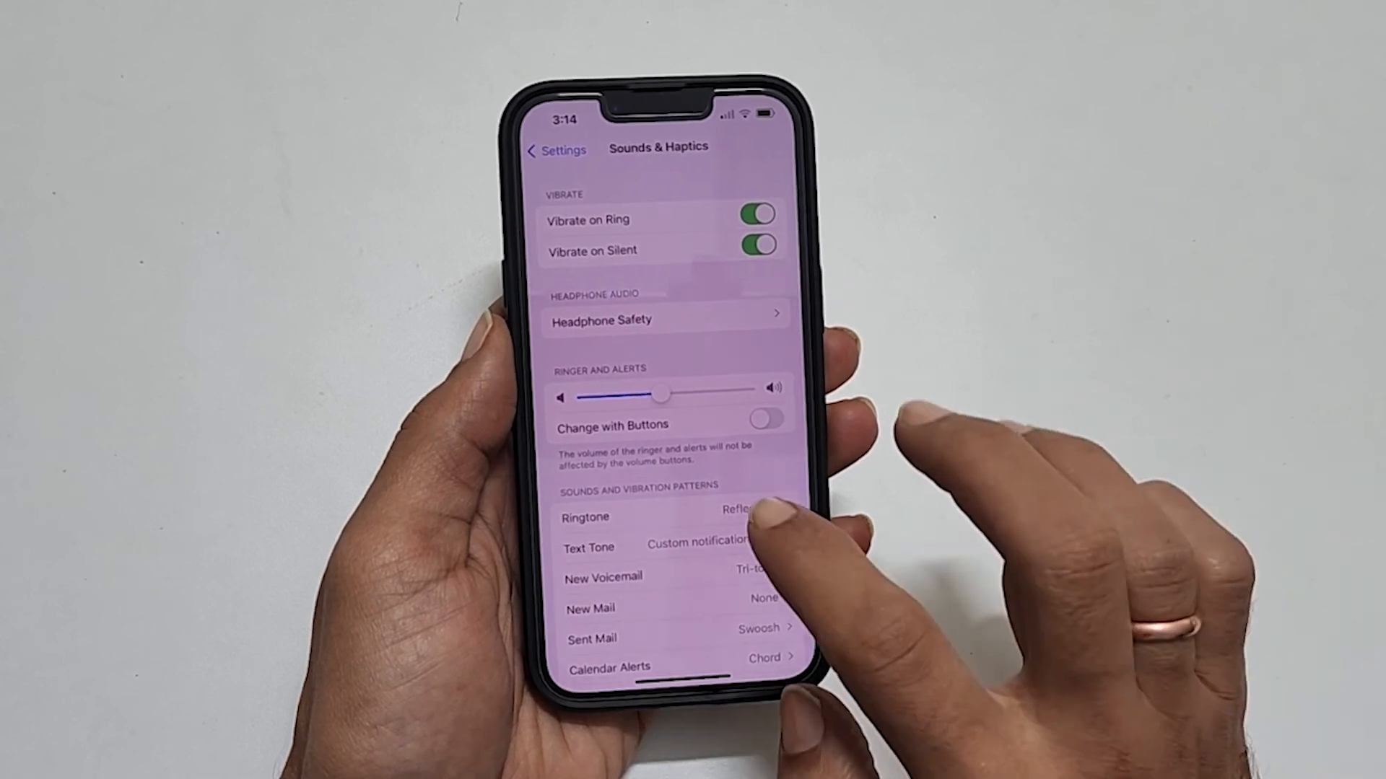
{"action": "left_click", "coordinate": [585, 517]}
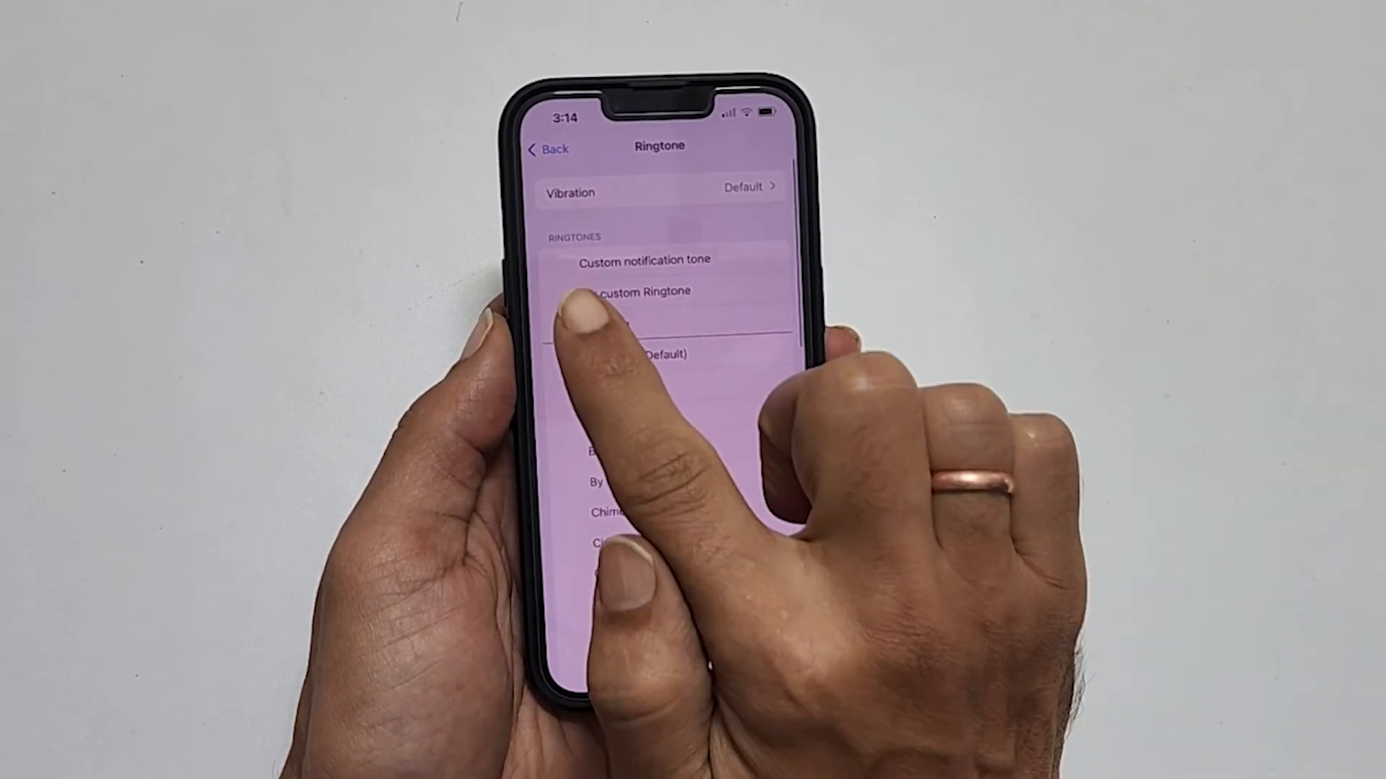